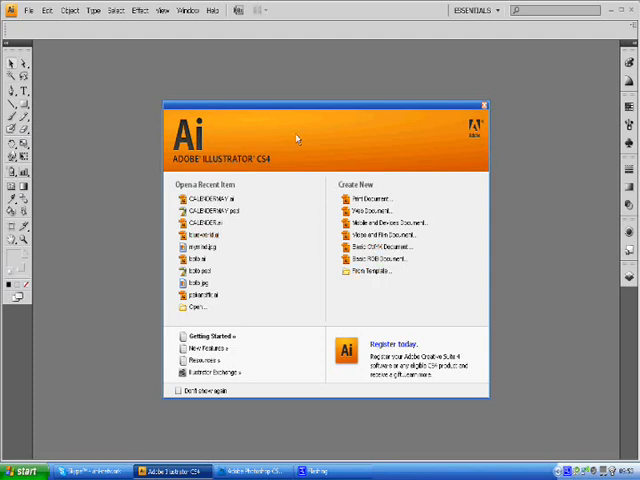
Create a new Print document from the Welcome screen with default settings
{"action": "left_click", "coordinate": [370, 198]}
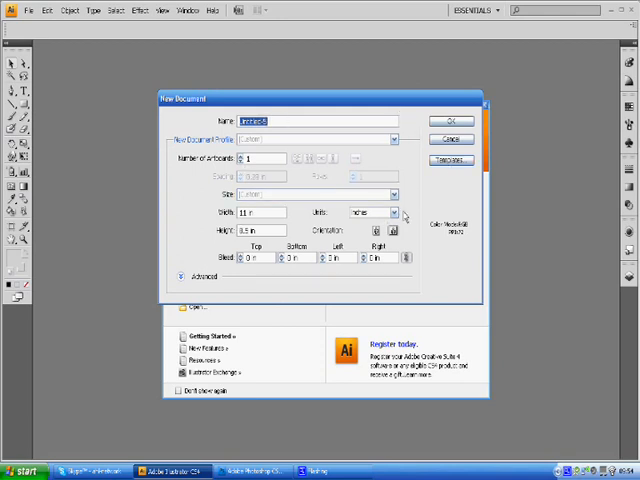
{"action": "left_click", "coordinate": [392, 212]}
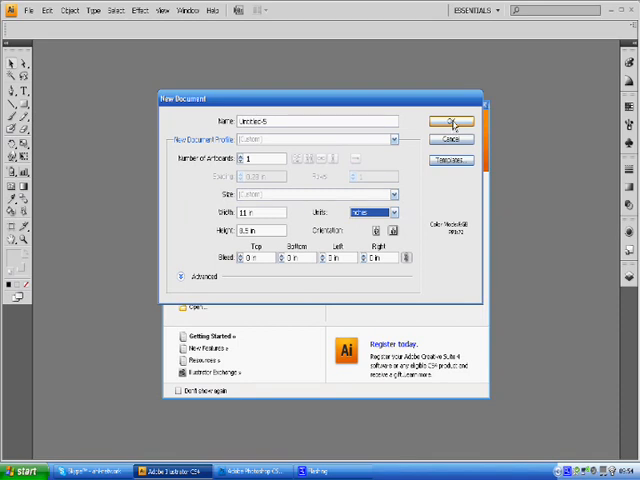
{"action": "left_click", "coordinate": [450, 120]}
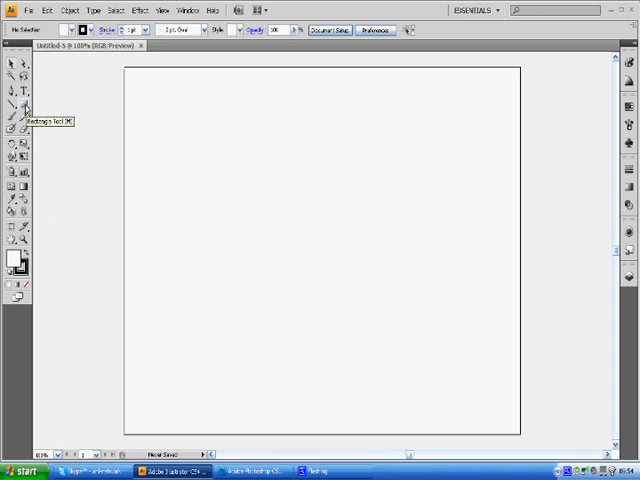
{"action": "mouse_move", "coordinate": [216, 112]}
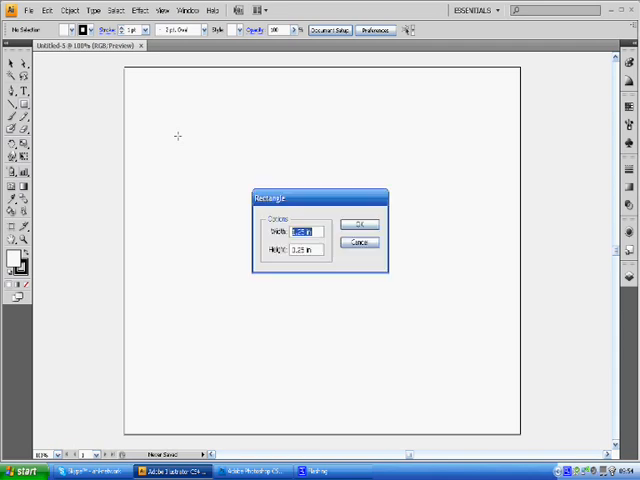
{"action": "mouse_move", "coordinate": [278, 284]}
{"action": "type", "text": "1.25"}
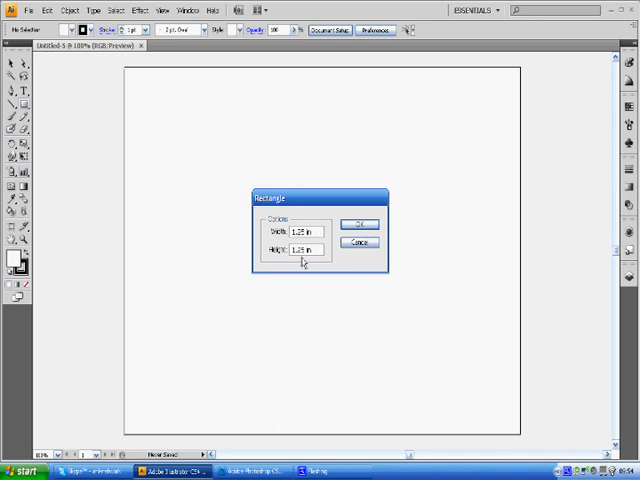
{"action": "mouse_move", "coordinate": [348, 208]}
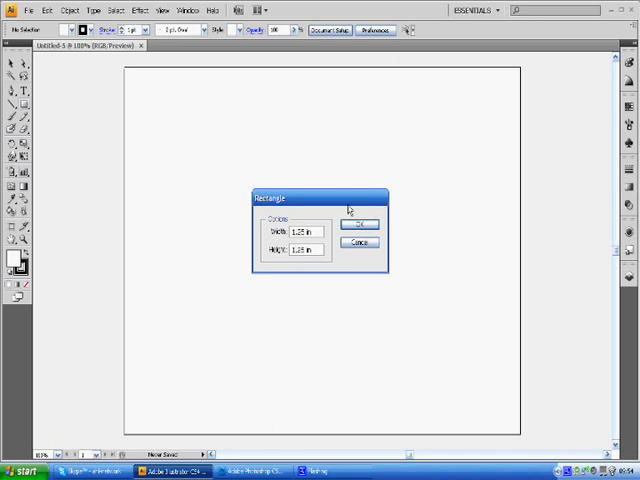
Draw a 1.25 x 1.25 in square and a 1.25 in wide strip placed on its top edge
{"action": "left_click", "coordinate": [360, 224]}
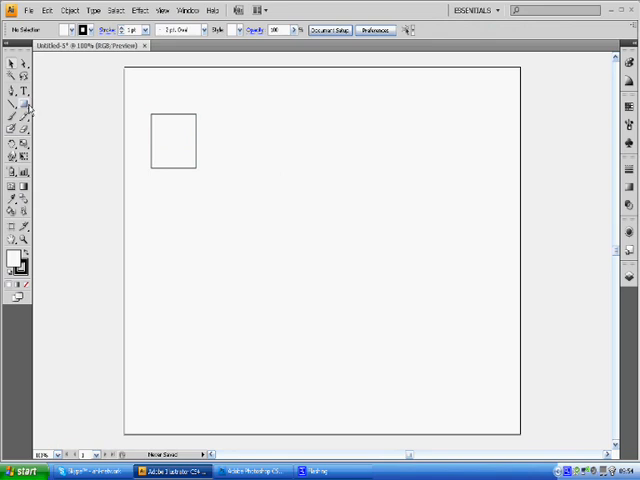
{"action": "mouse_move", "coordinate": [12, 104]}
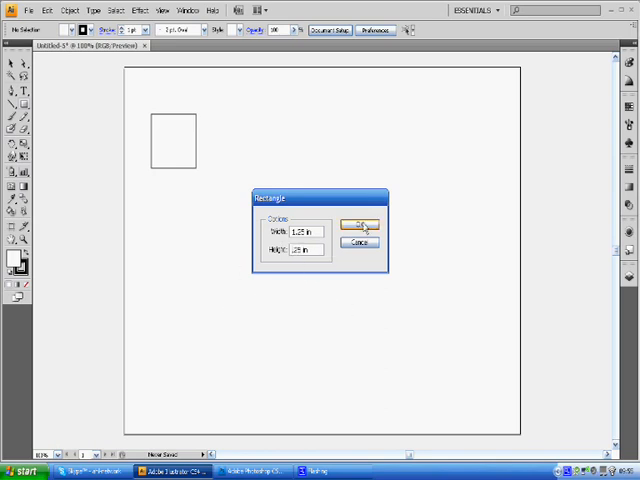
{"action": "left_click", "coordinate": [360, 224]}
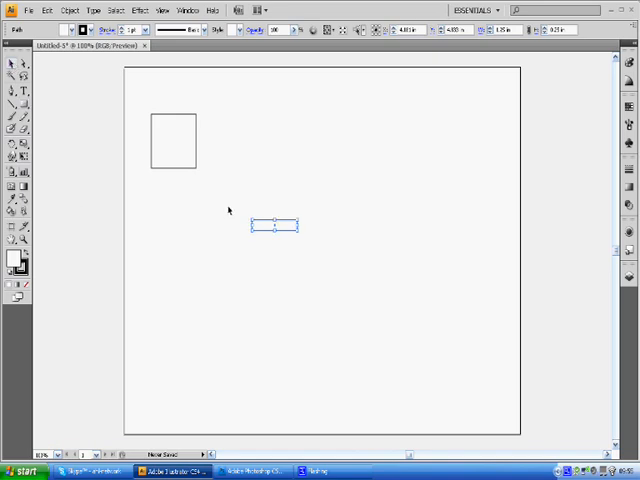
{"action": "left_click_drag", "start_coordinate": [172, 144], "coordinate": [172, 104]}
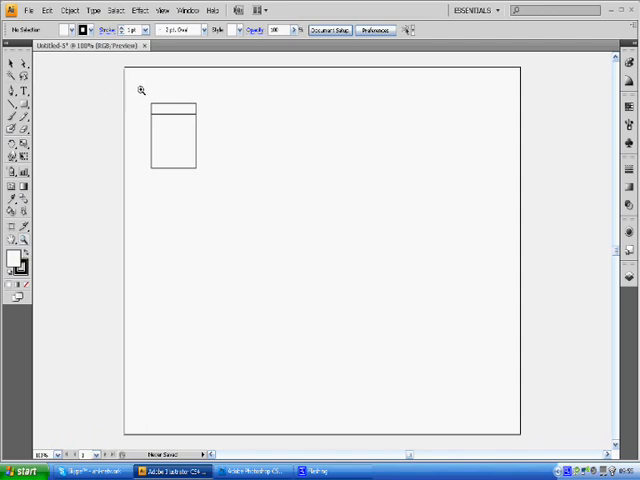
Marquee-select the square and strip and zoom in on the day box
{"action": "left_click_drag", "start_coordinate": [140, 90], "coordinate": [216, 188]}
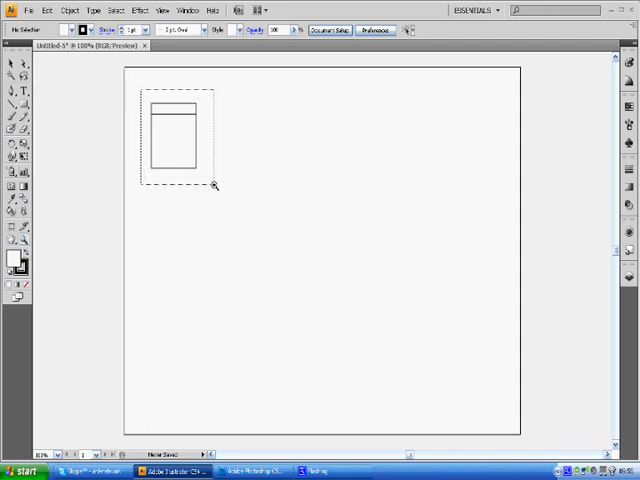
{"action": "left_click", "coordinate": [212, 186]}
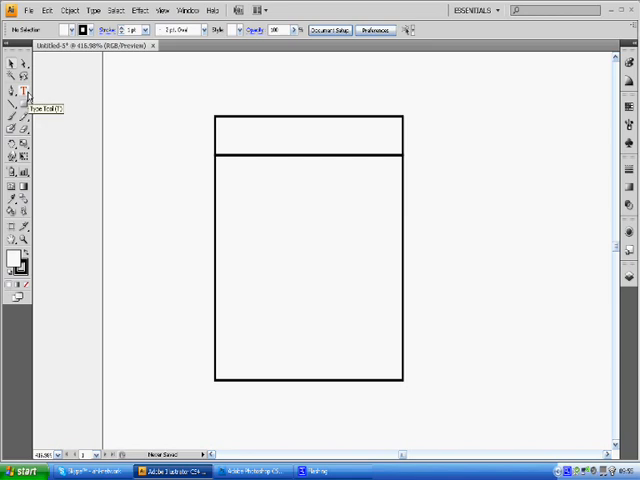
Type WEDNESDAY with the Type tool and position it inside the header strip
{"action": "left_click", "coordinate": [16, 92]}
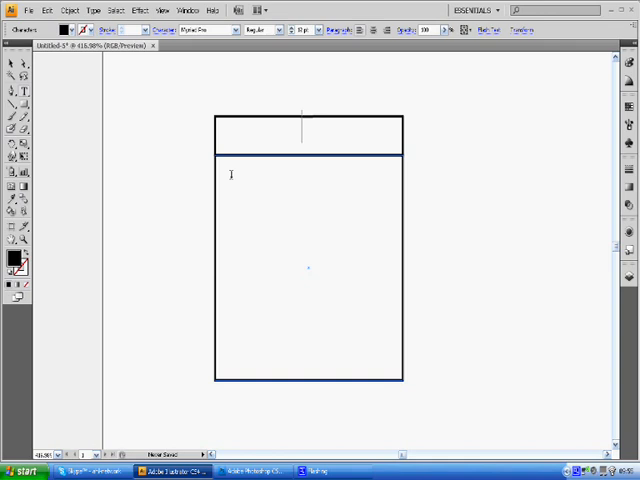
{"action": "type", "text": "W"}
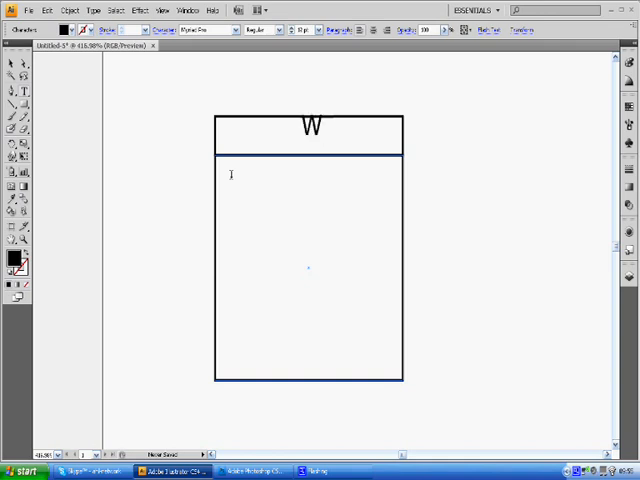
{"action": "type", "text": "EDNES"}
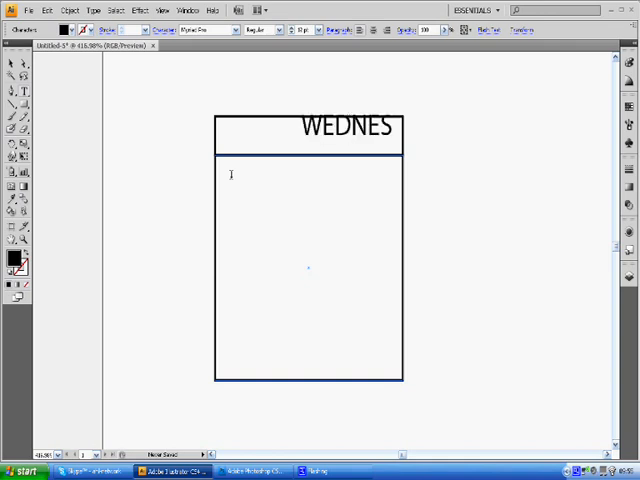
{"action": "type", "text": "DAY"}
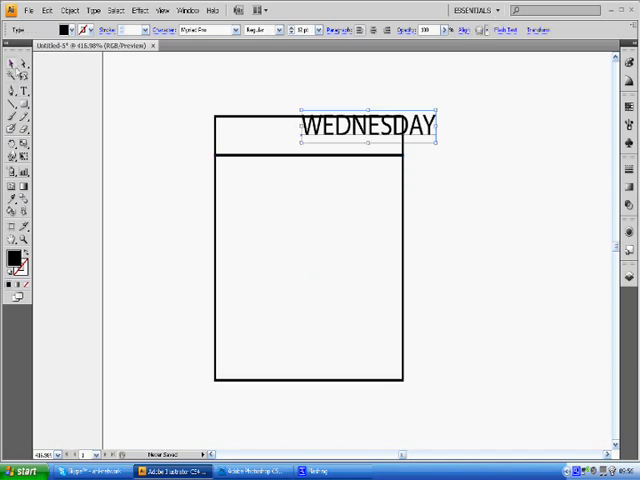
{"action": "left_click_drag", "start_coordinate": [364, 126], "coordinate": [300, 140]}
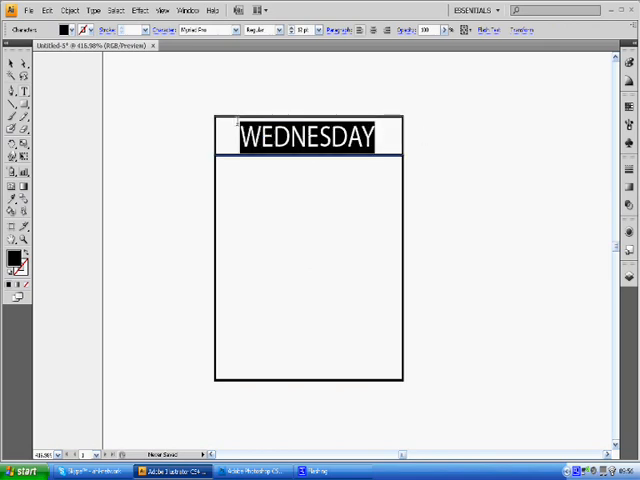
Restyle WEDNESDAY as Arial Black at a smaller point size that fits the strip
{"action": "left_click", "coordinate": [200, 28]}
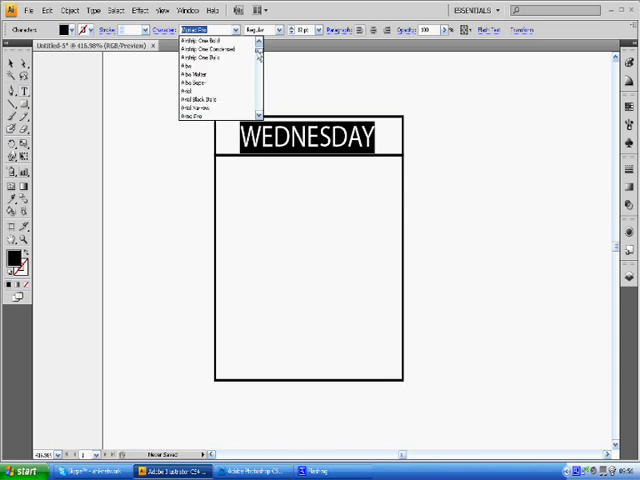
{"action": "scroll", "scroll_direction": "down", "scroll_amount": 3}
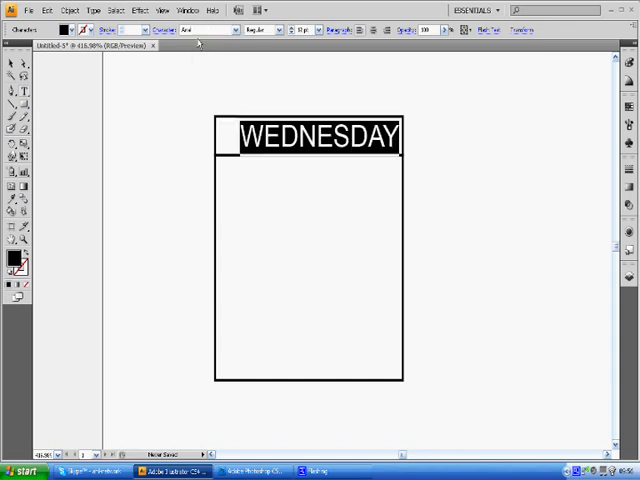
{"action": "left_click", "coordinate": [278, 28]}
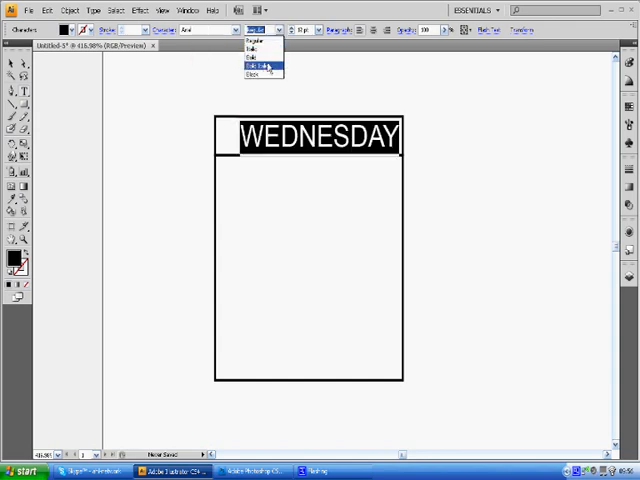
{"action": "left_click", "coordinate": [252, 72]}
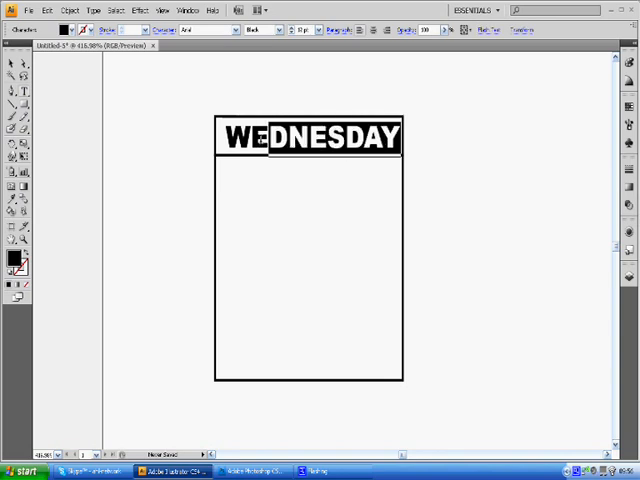
{"action": "left_click", "coordinate": [316, 28]}
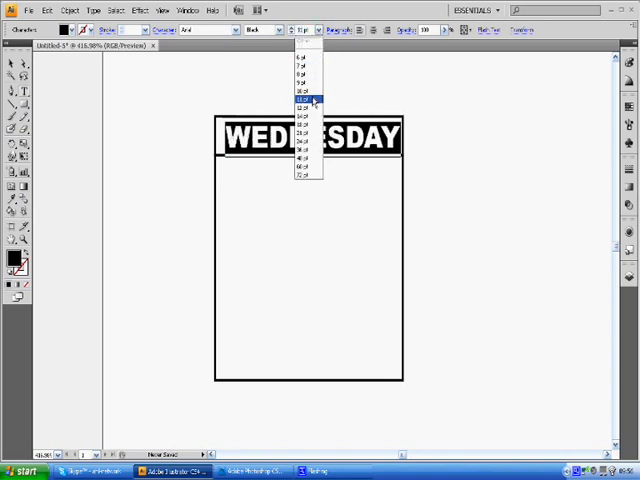
{"action": "left_click", "coordinate": [304, 100]}
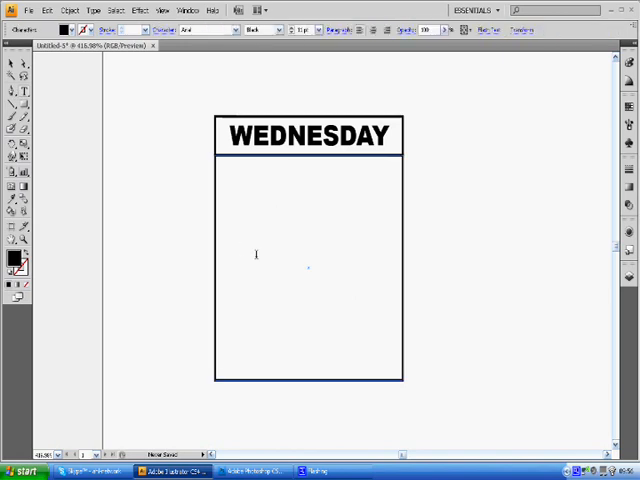
Type the date 30 in the day box's upper-left corner under the header
{"action": "type", "text": "30"}
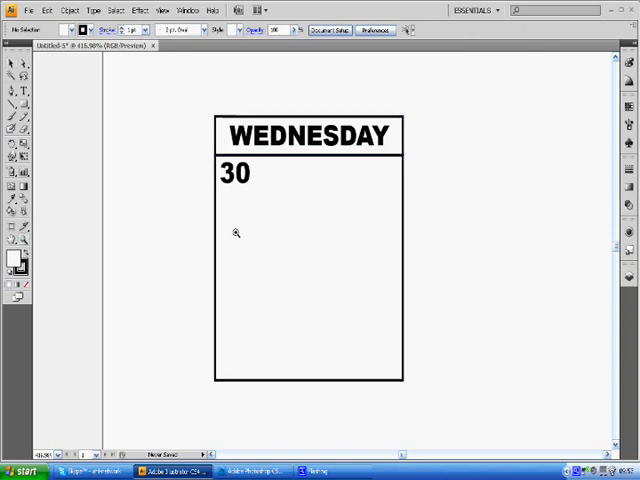
{"action": "mouse_move", "coordinate": [304, 234]}
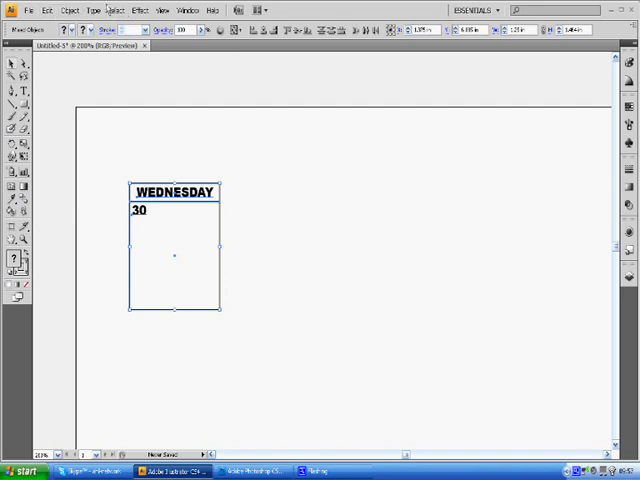
Move a copy of the day box 1.25 in horizontally, 0 in vertically, with Preview on
{"action": "left_click", "coordinate": [68, 10]}
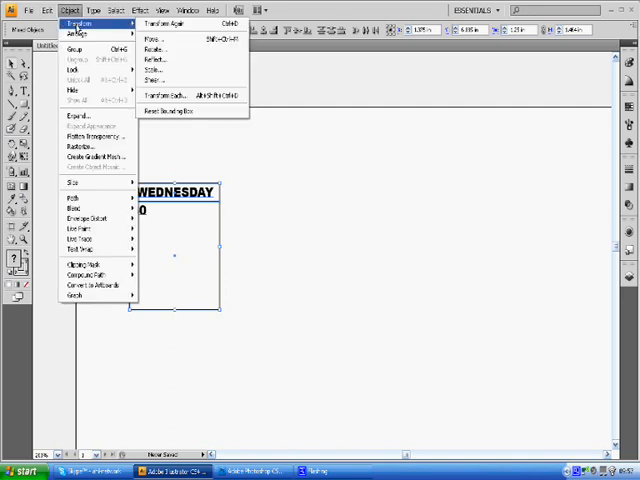
{"action": "left_click", "coordinate": [150, 36]}
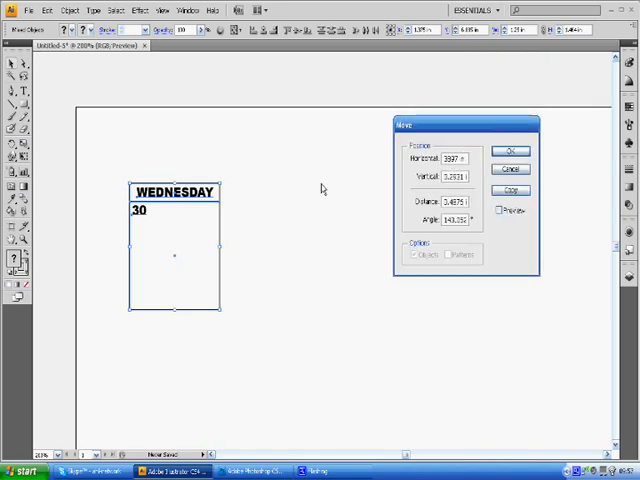
{"action": "mouse_move", "coordinate": [282, 132]}
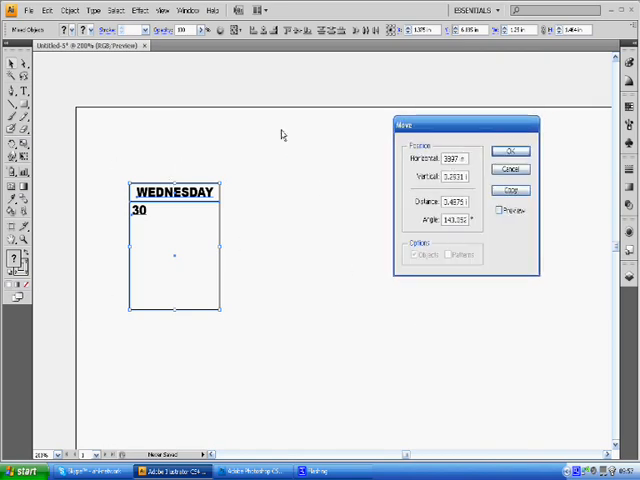
{"action": "mouse_move", "coordinate": [62, 228]}
{"action": "type", "text": "-2"}
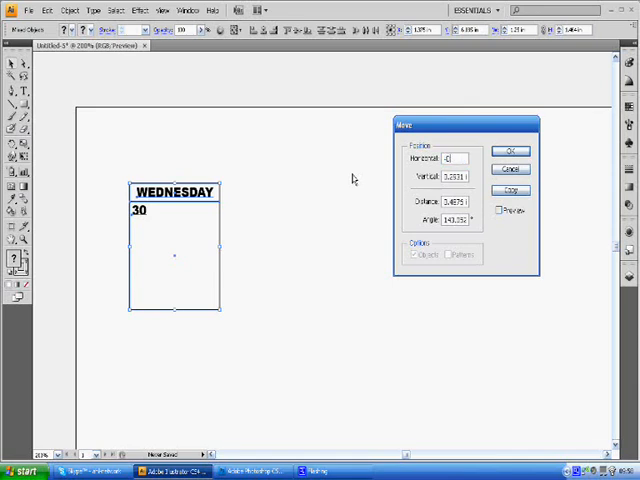
{"action": "type", "text": "1.25"}
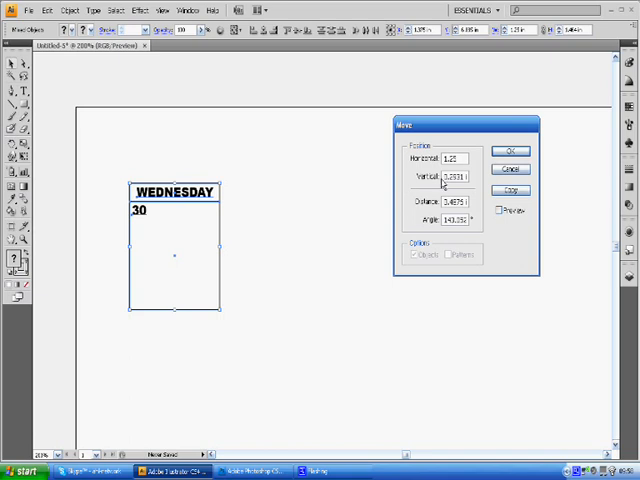
{"action": "type", "text": "3"}
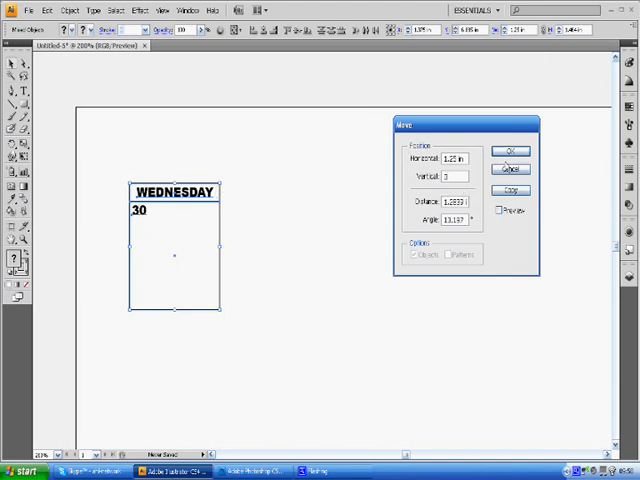
{"action": "mouse_move", "coordinate": [104, 234]}
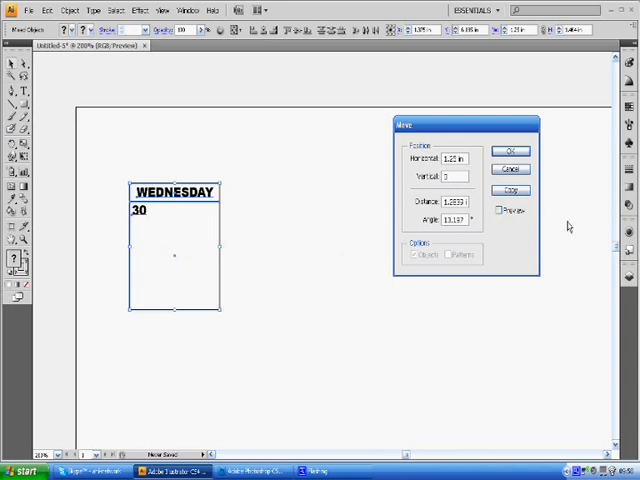
{"action": "left_click", "coordinate": [502, 212]}
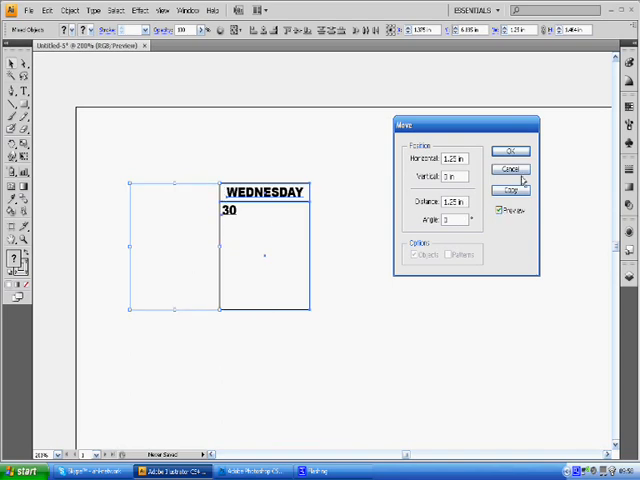
{"action": "left_click", "coordinate": [510, 190]}
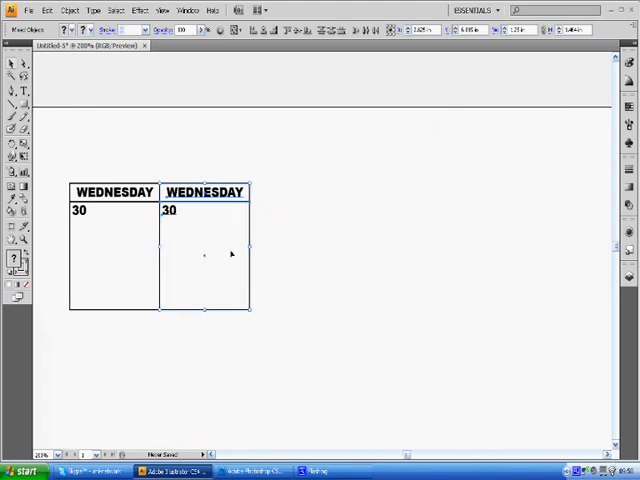
{"action": "mouse_move", "coordinate": [338, 204]}
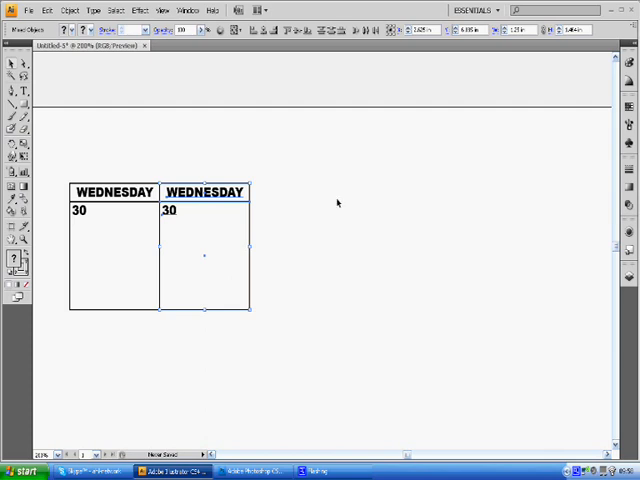
Use Transform Again to add another WEDNESDAY/30 box to the row
{"action": "left_click", "coordinate": [70, 10]}
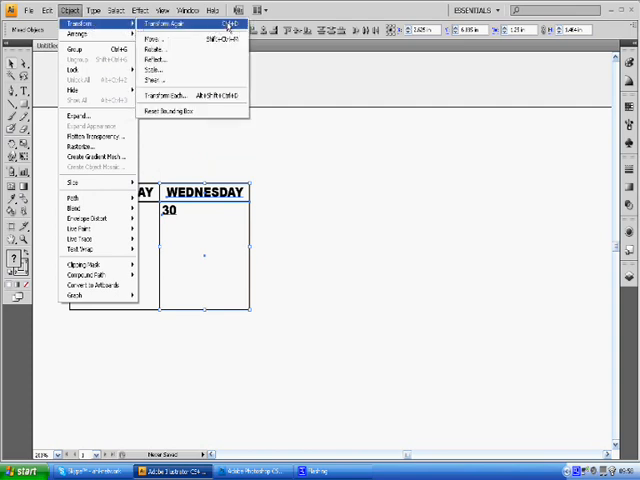
{"action": "left_click", "coordinate": [164, 22]}
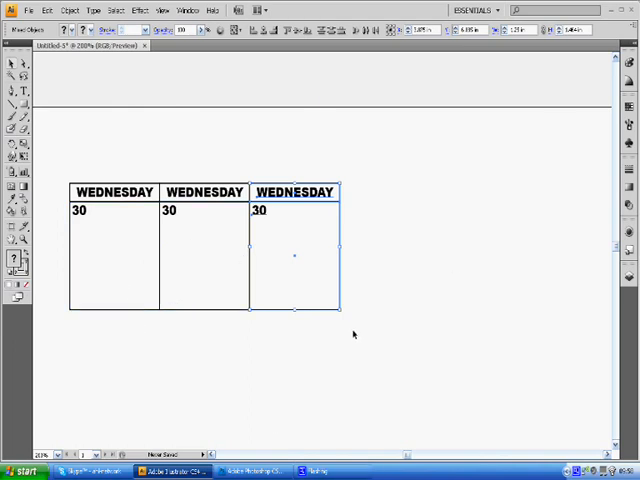
{"action": "mouse_move", "coordinate": [396, 364]}
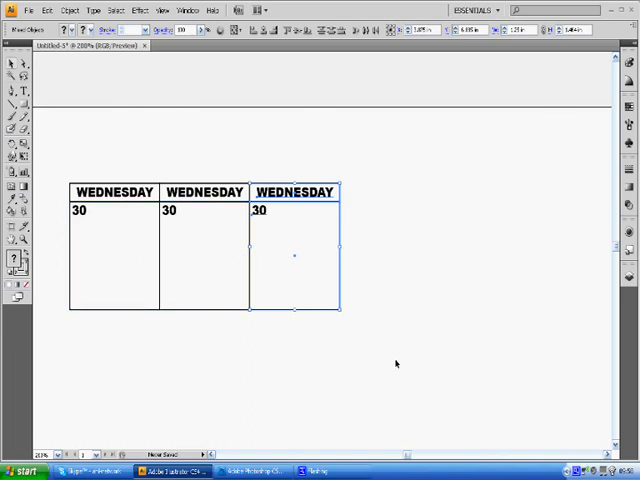
{"action": "mouse_move", "coordinate": [556, 246]}
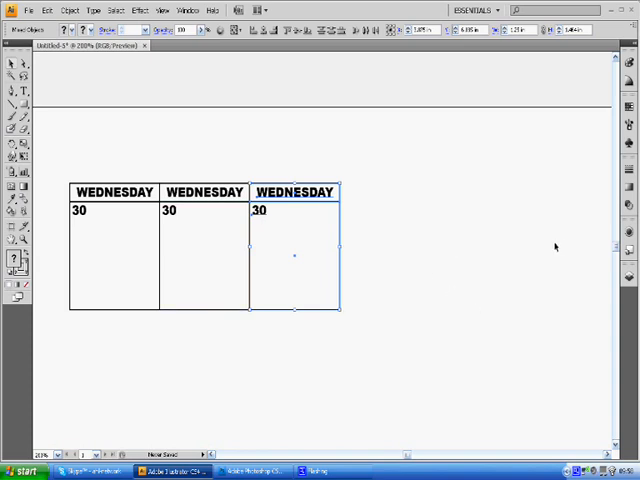
{"action": "mouse_move", "coordinate": [456, 400]}
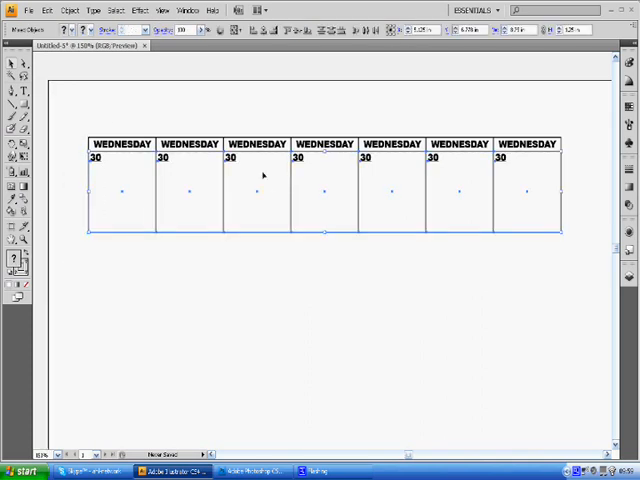
Move a copy of the seven-box row 1.25 in straight down to form a second row
{"action": "left_click", "coordinate": [68, 10]}
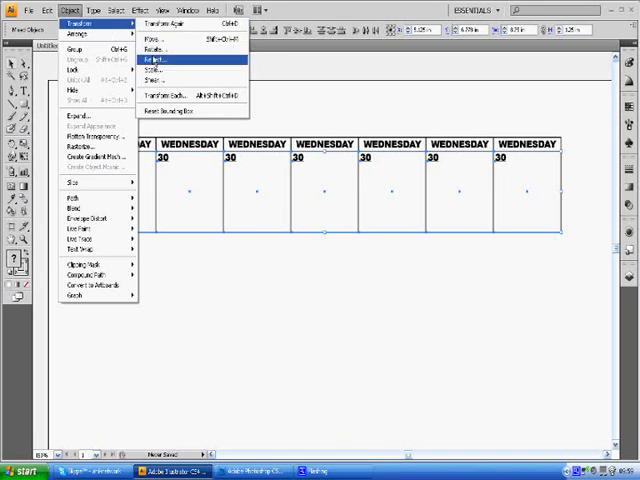
{"action": "left_click", "coordinate": [152, 38]}
{"action": "type", "text": "-1.25"}
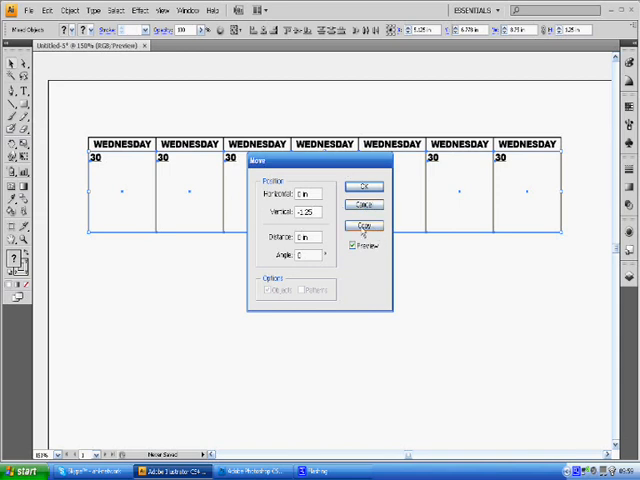
{"action": "left_click", "coordinate": [364, 224]}
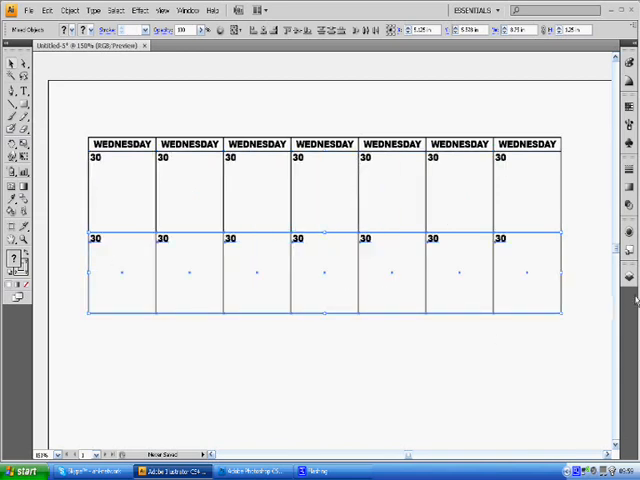